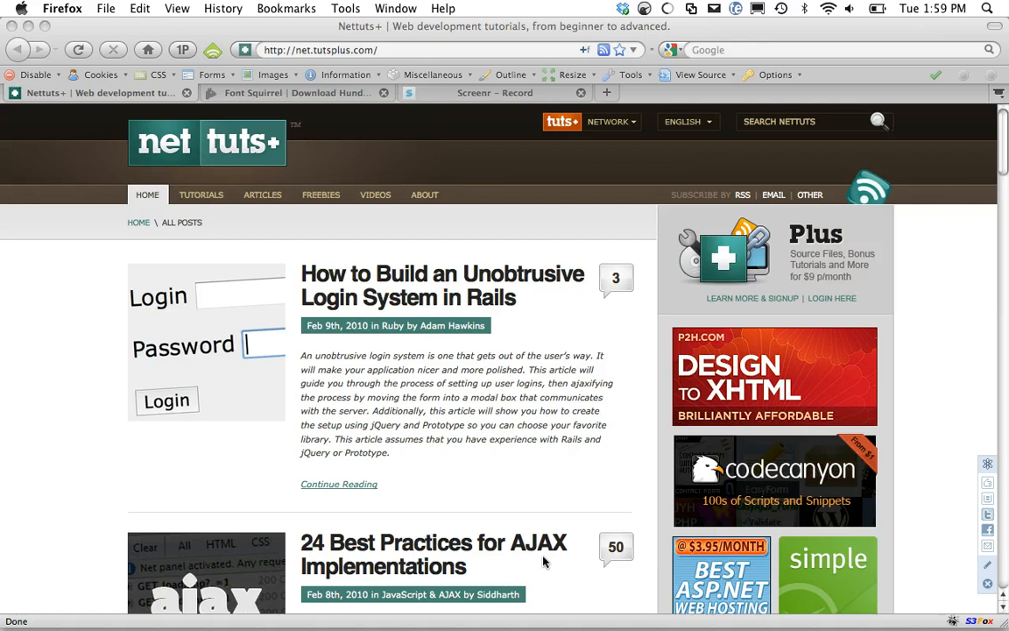
left_click(833, 49)
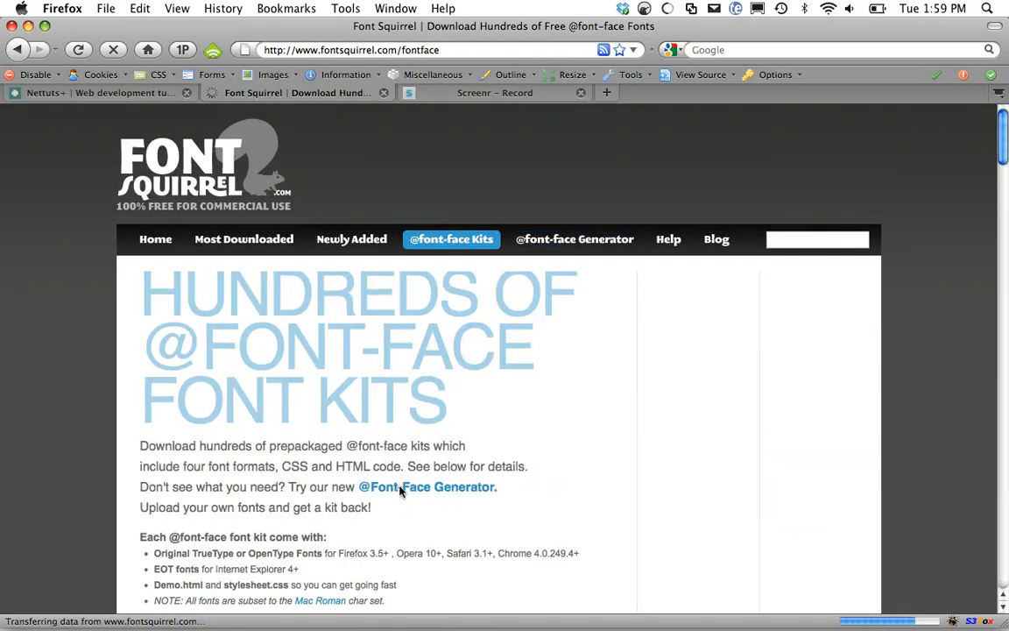
- Download the Blokletters Potlood kit from the Handdrawn section, saving the zip as a file
scroll("down", 3)
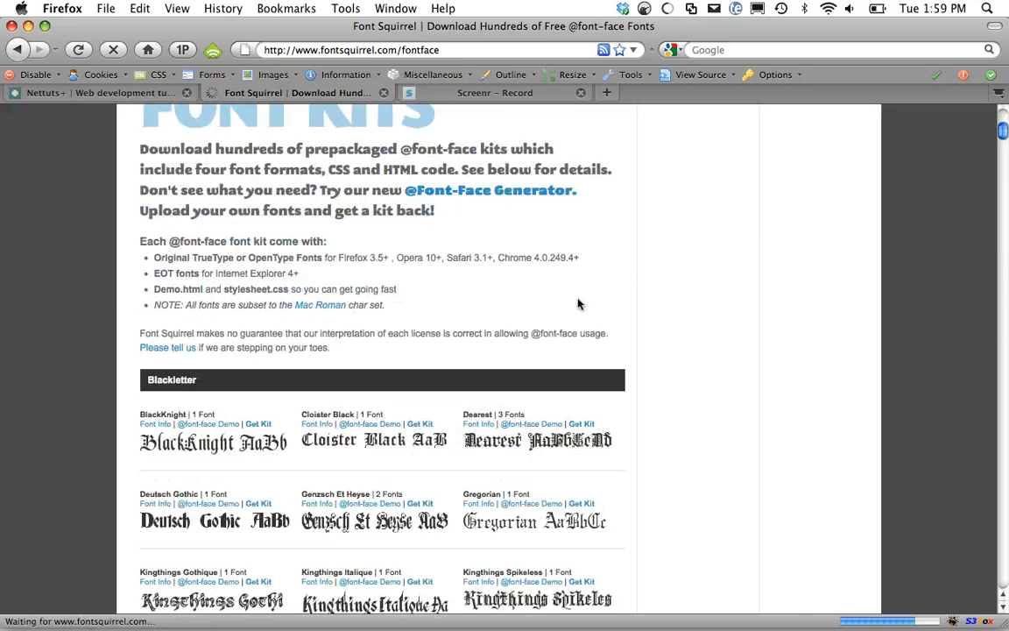
scroll("down", 3)
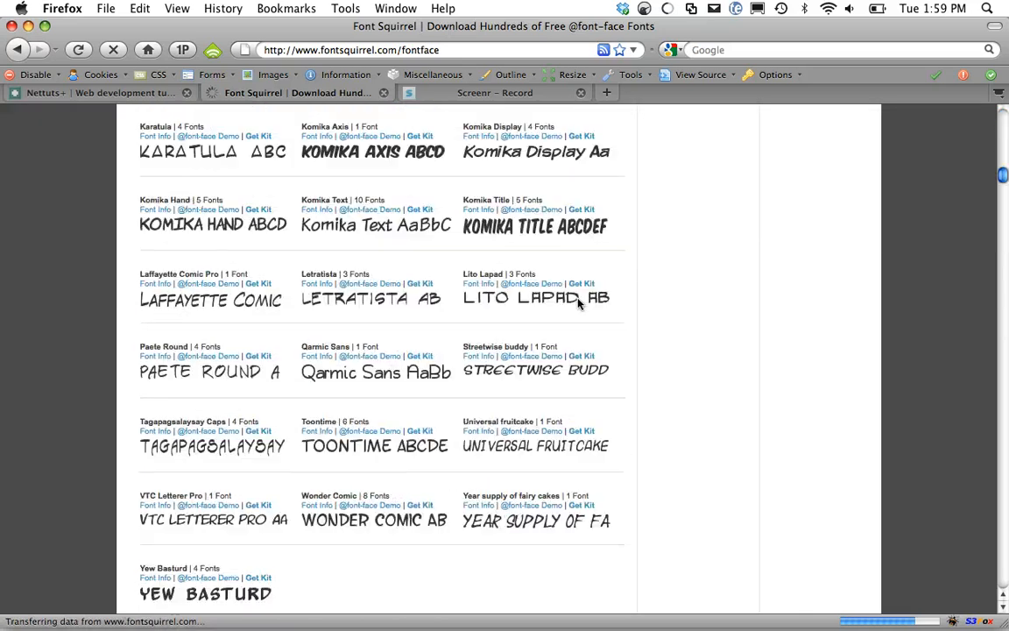
scroll("up", 3)
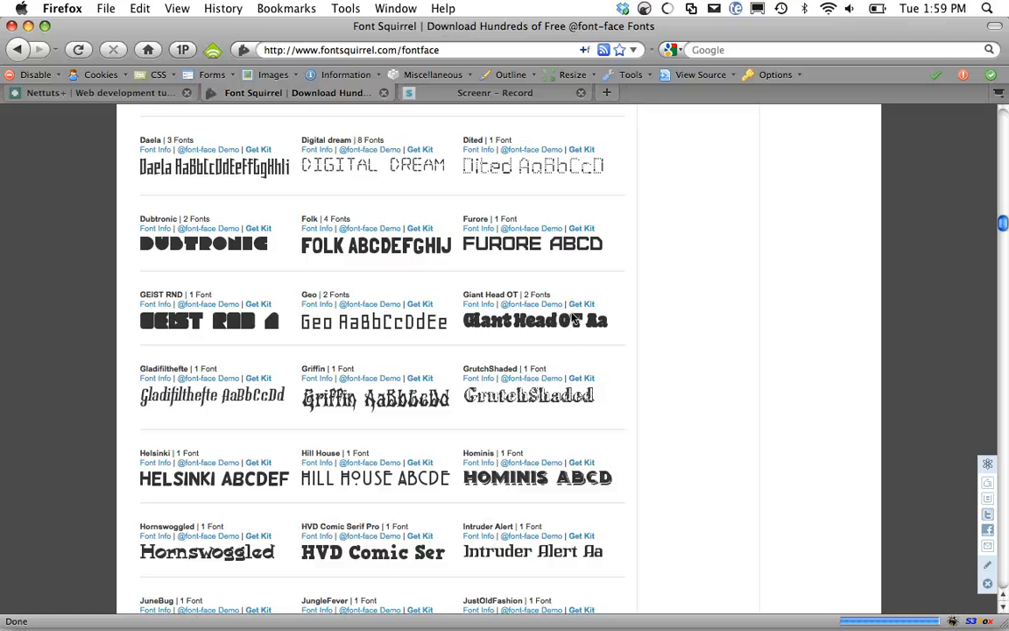
scroll("down", 3)
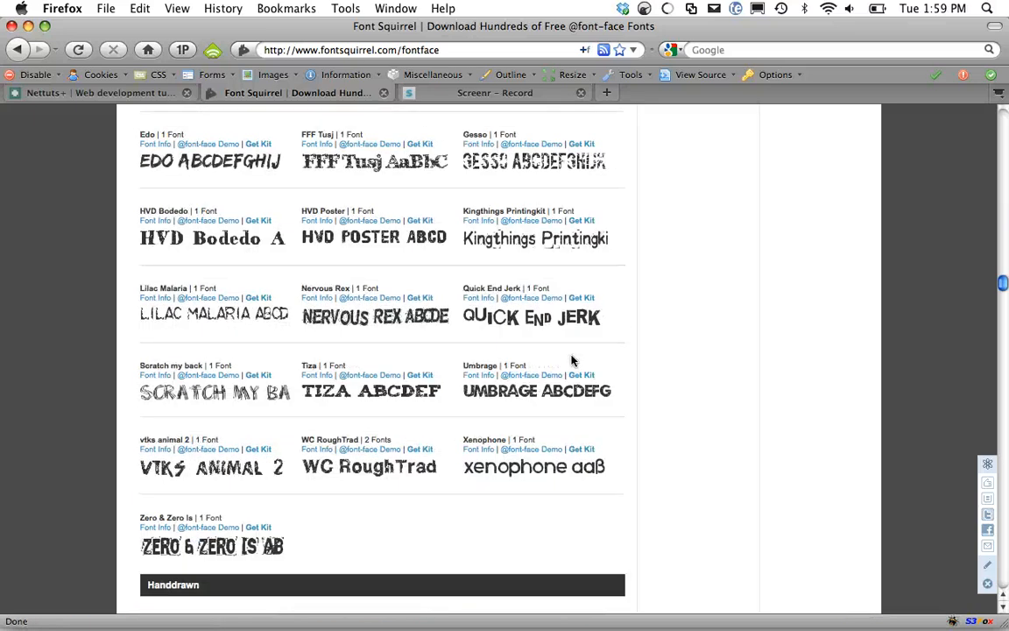
scroll("down", 3)
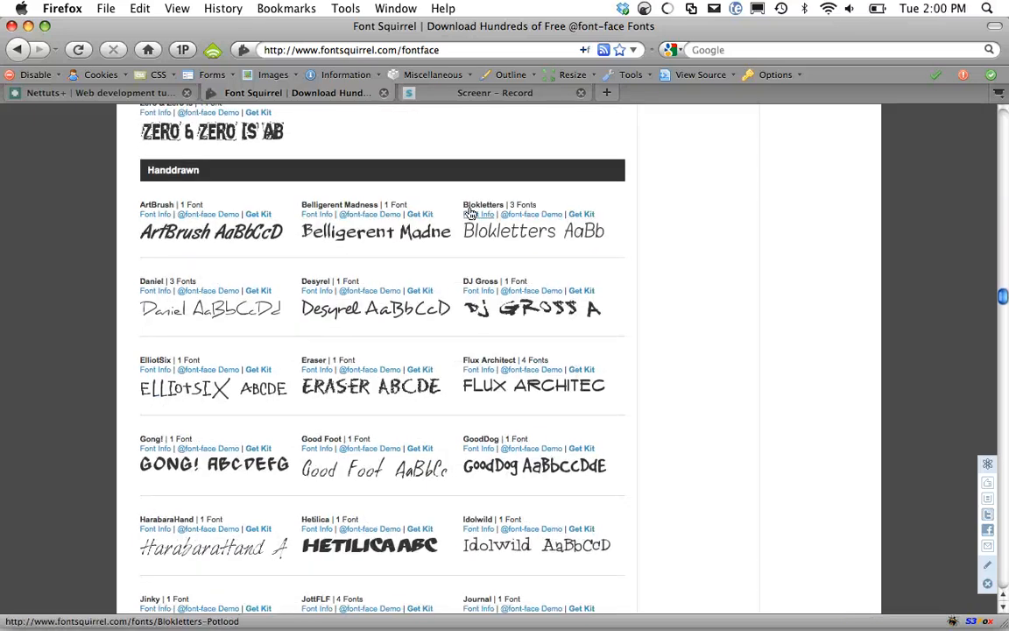
left_click(582, 213)
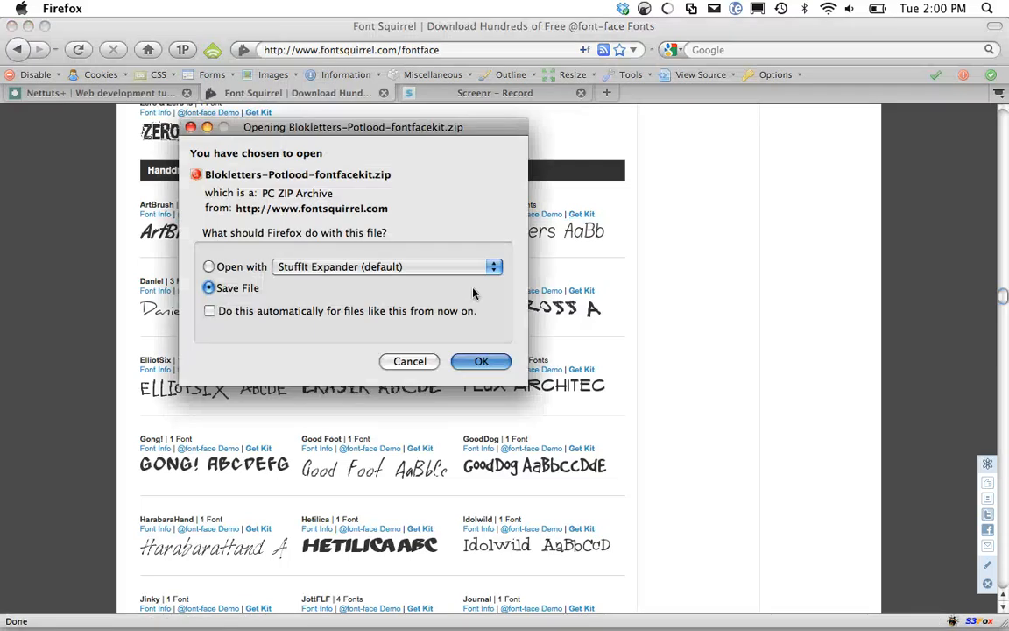
left_click(480, 361)
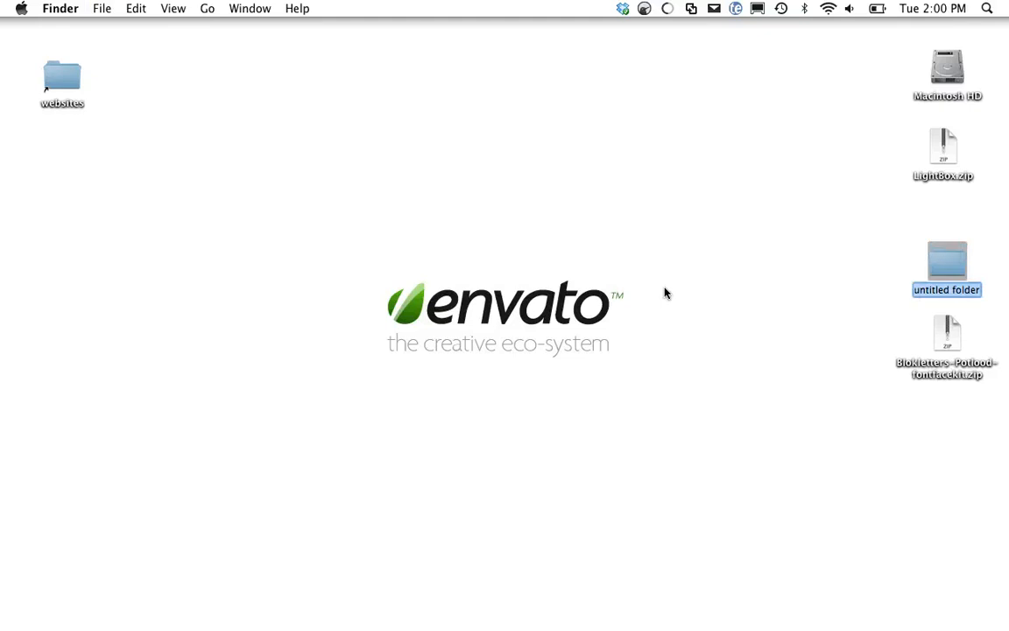
- Name the desktop folder fontface and rename the extracted kit folder inside it to type
type("fontface")
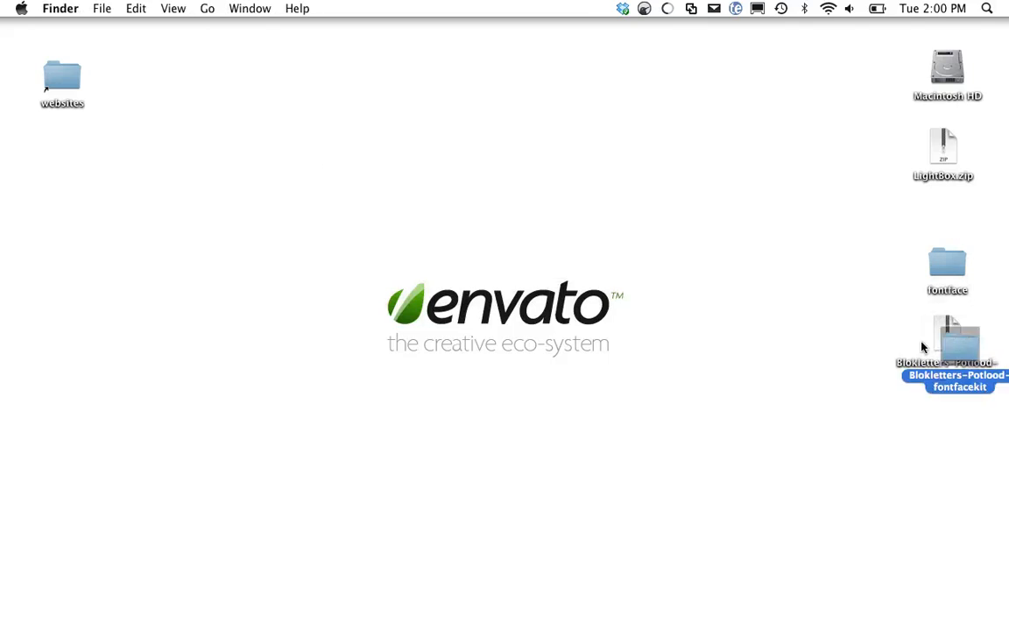
double_click(947, 263)
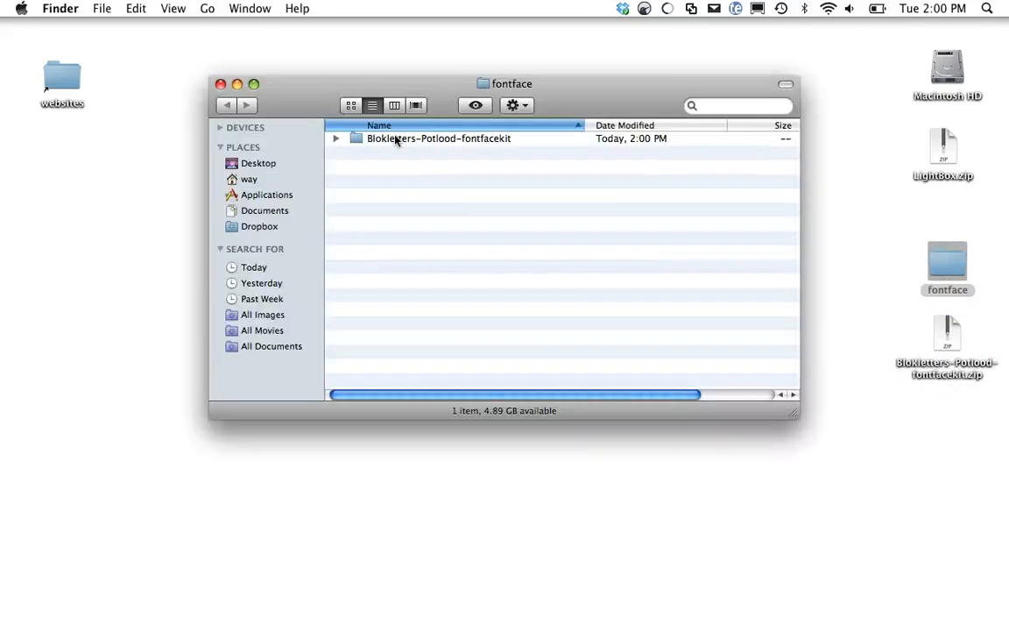
type("type")
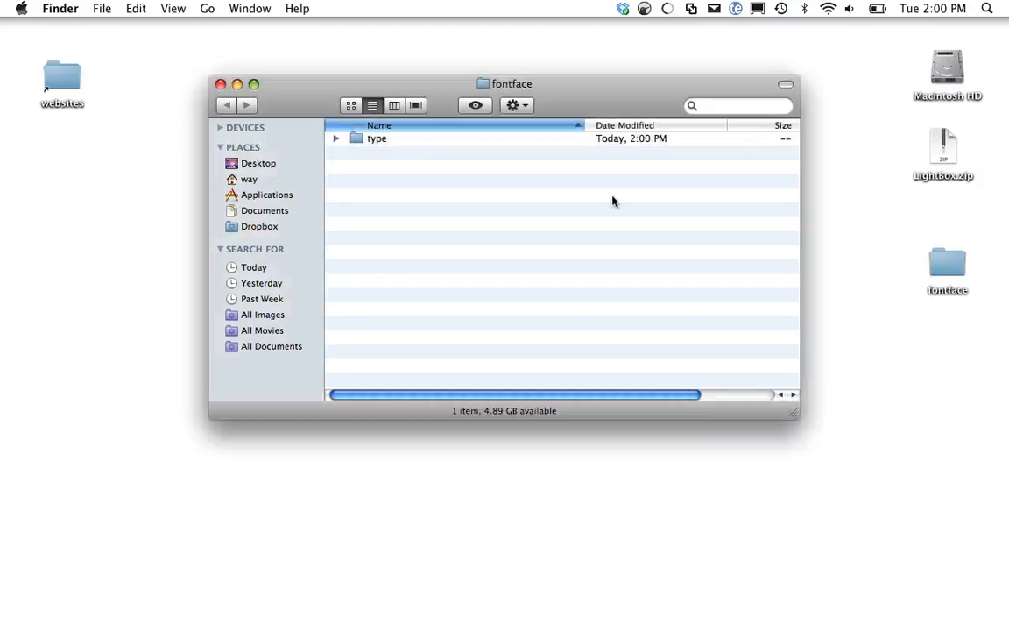
left_click(222, 85)
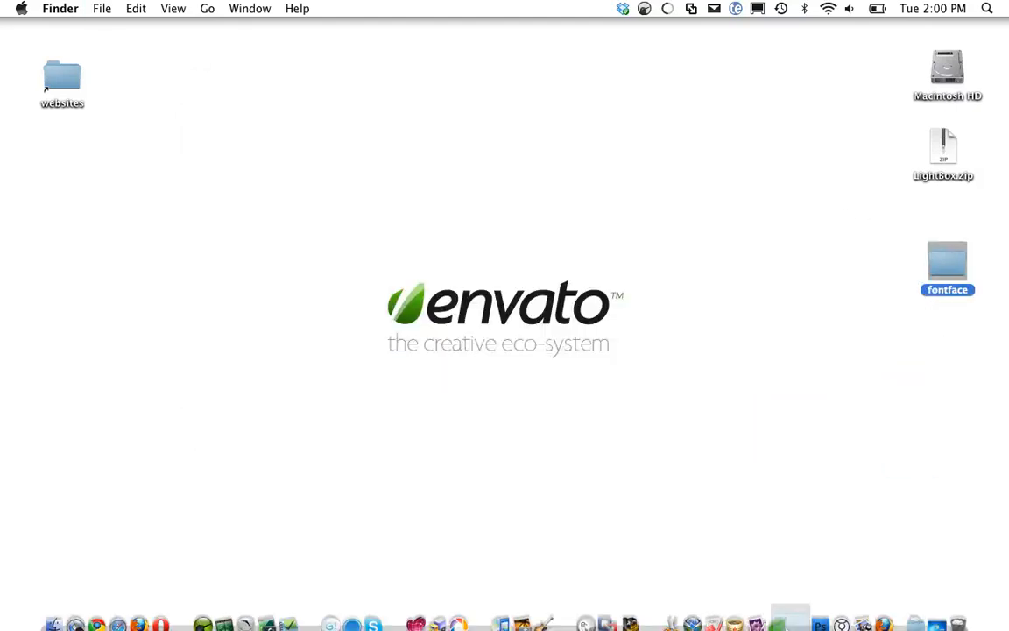
double_click(946, 263)
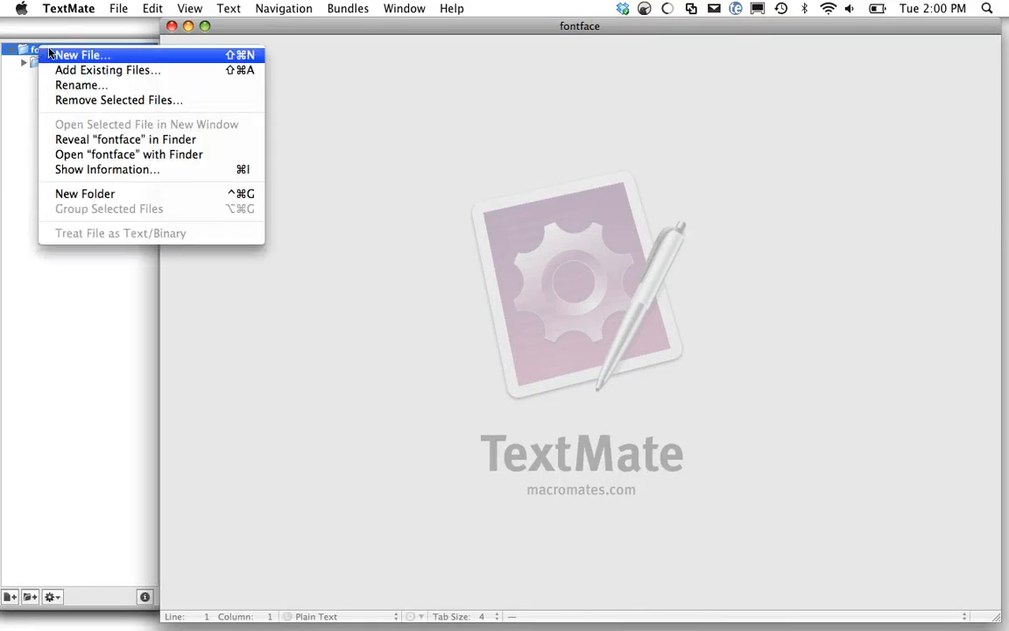
left_click(79, 54)
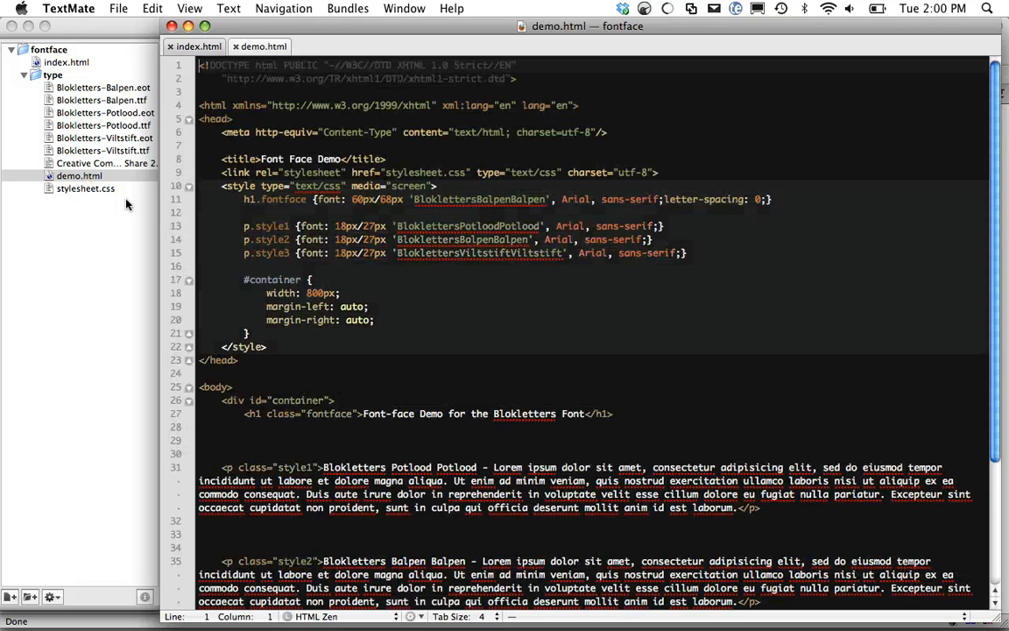
left_click(340, 292)
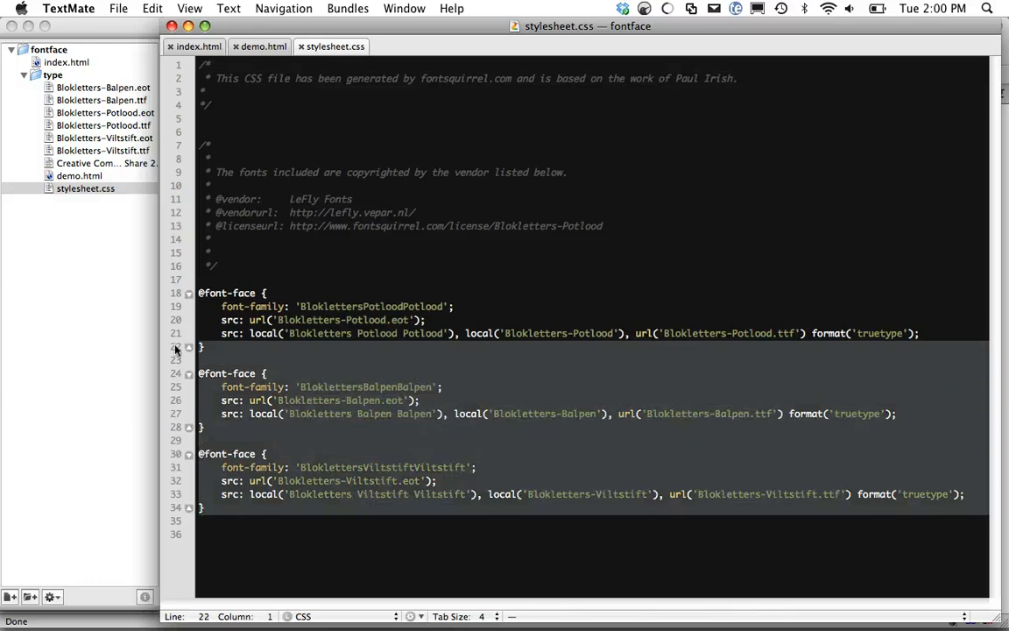
left_click(196, 304)
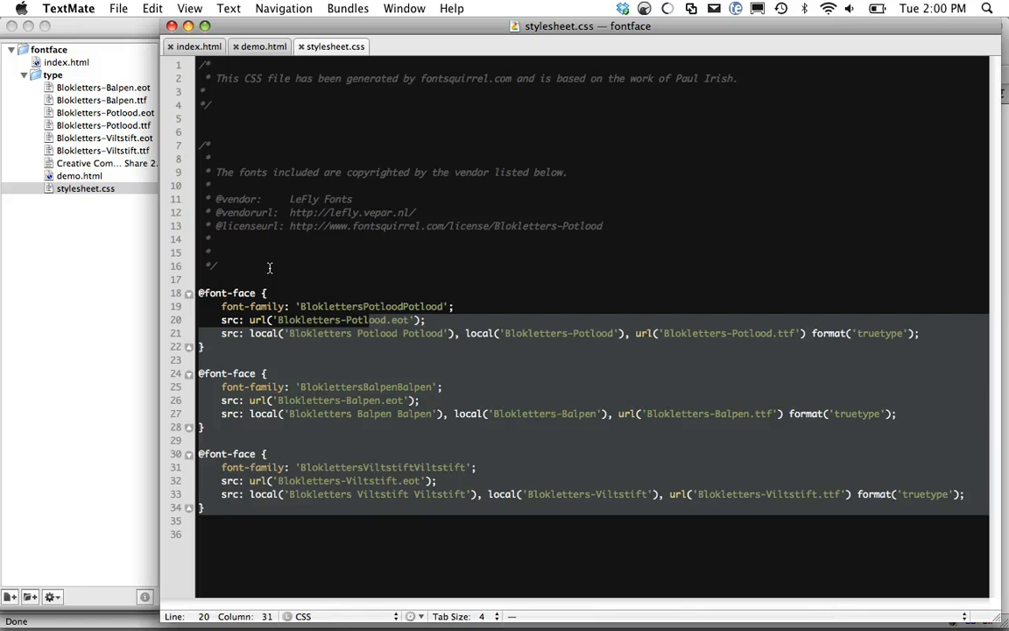
left_click(207, 427)
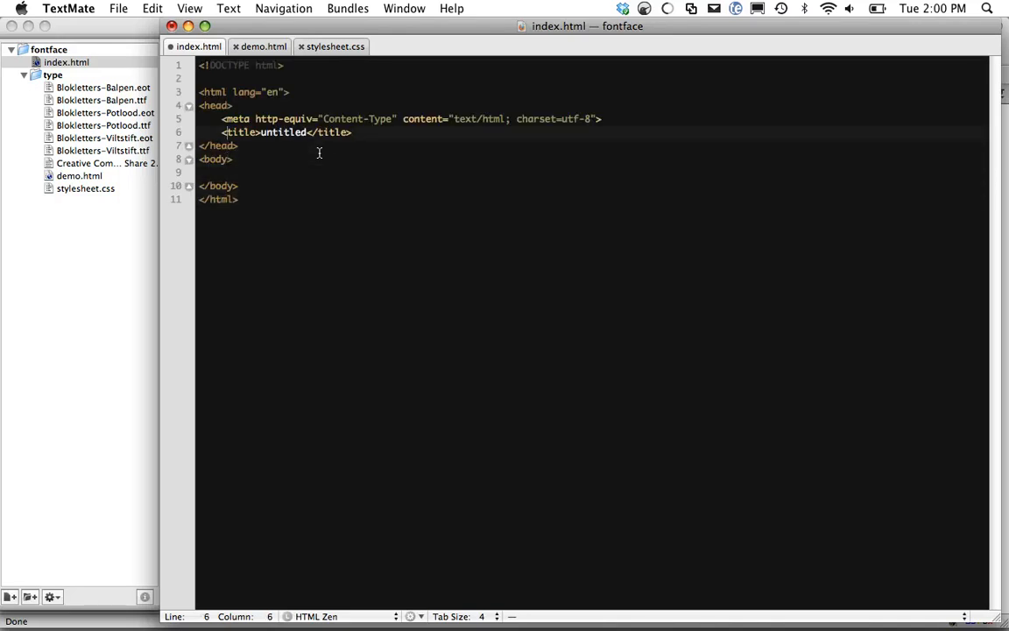
- Embed the rules in a style block and rename the families blok-regular, blok-italic, blok-heavy
type("style type=\"text/css\" media=\"screen\">")
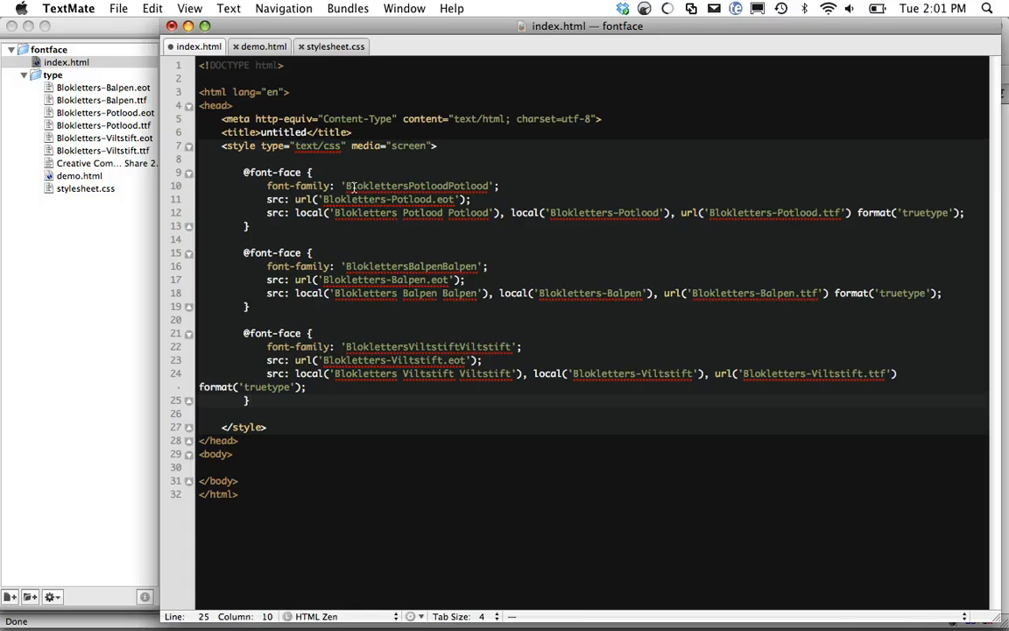
mouse_move(275, 221)
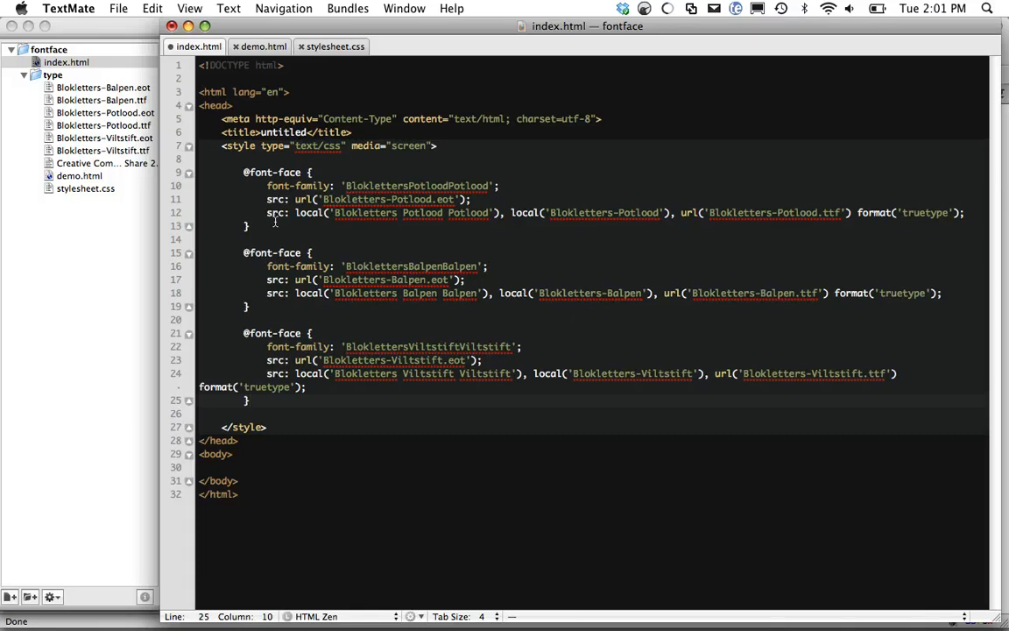
double_click(417, 185)
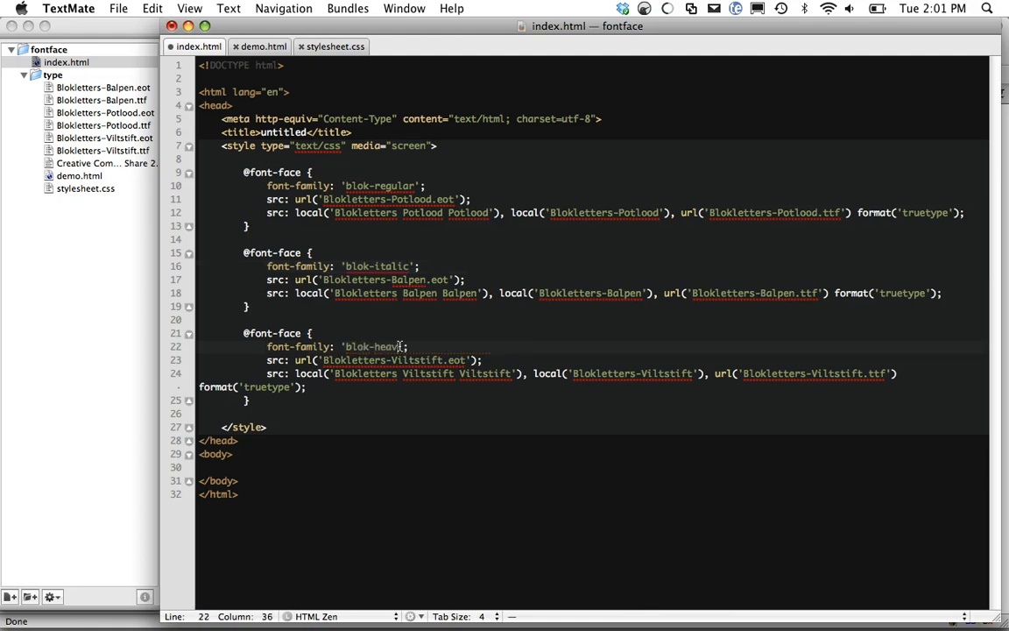
- Add an h1 rule with font-family: blok-heavy, helvetica, arial
type("h1 {")
type("font-family: ;")
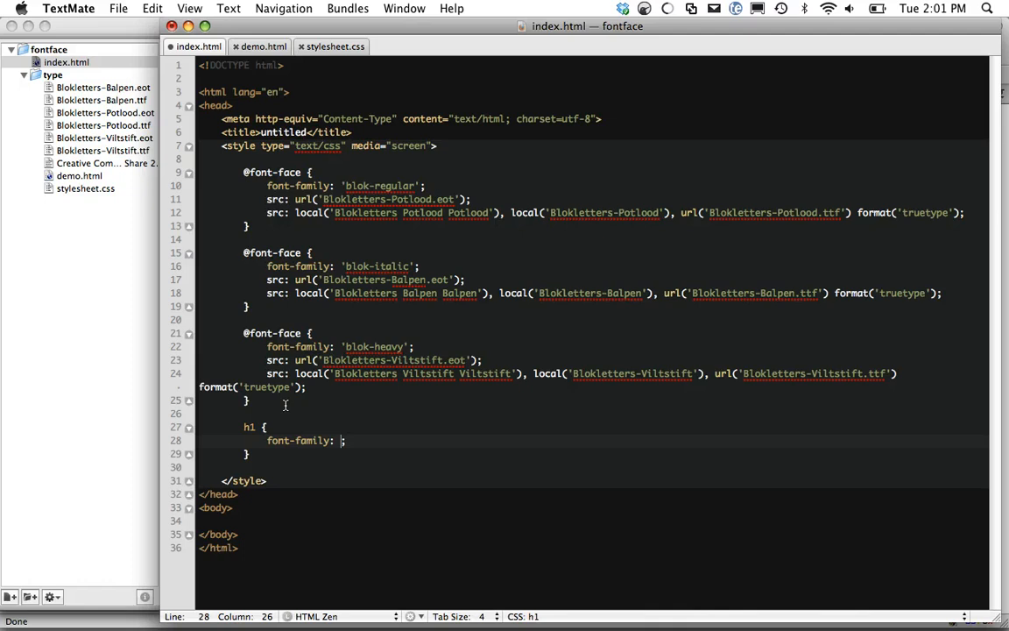
type("blo")
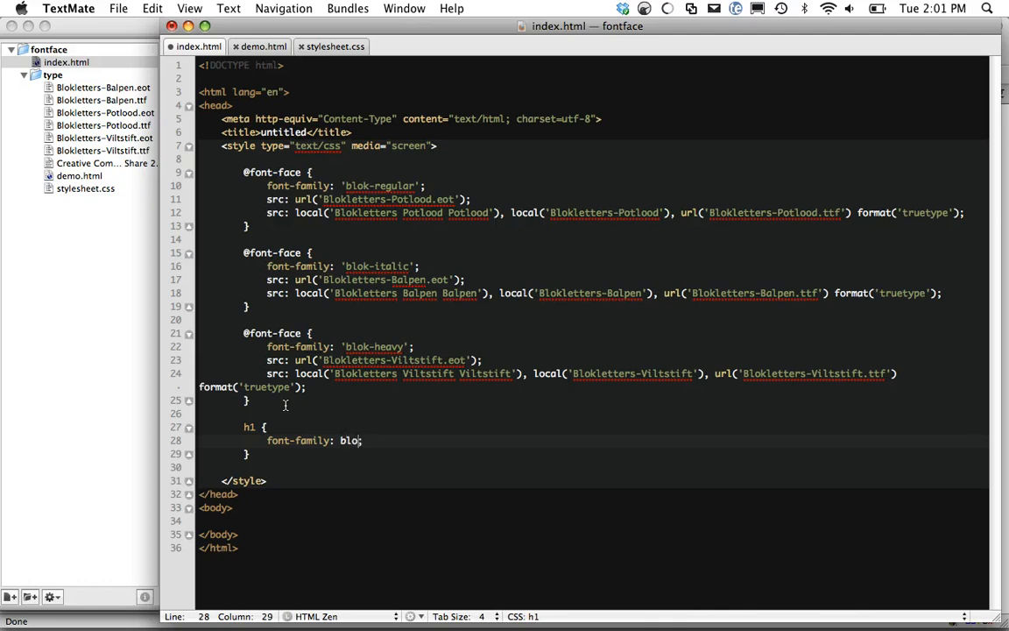
type("k-heavy,")
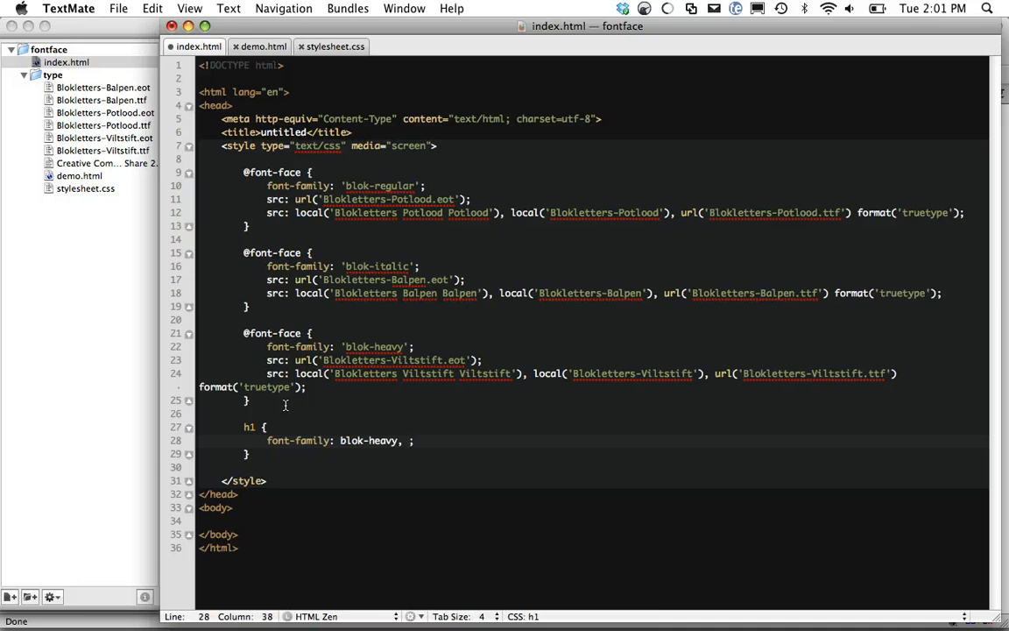
type("helvetica, arial")
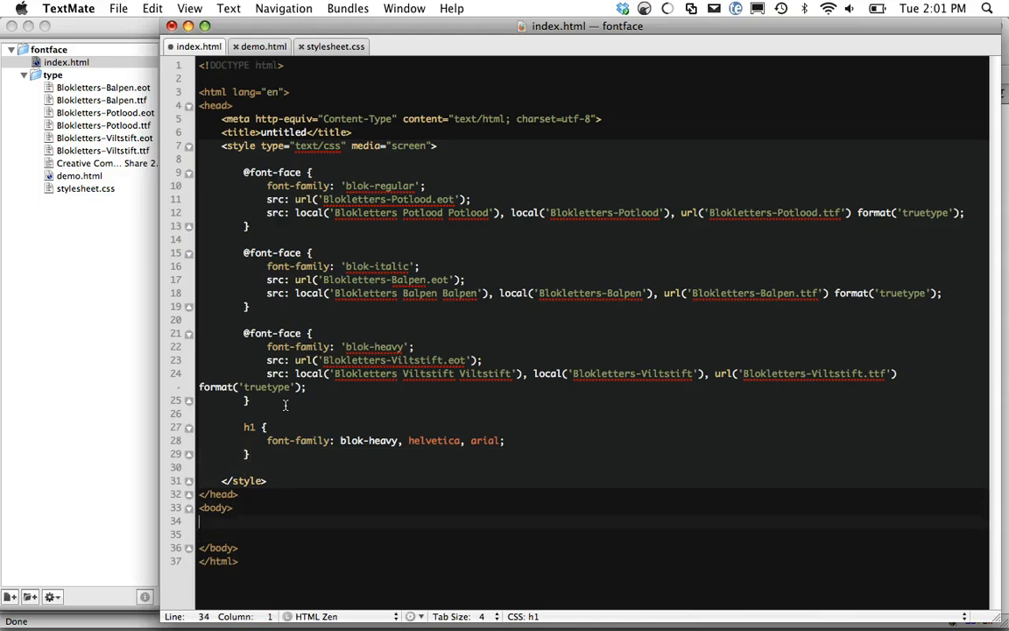
- Add <h1> Hello World </h1> to the body
type("<h1> Hello W")
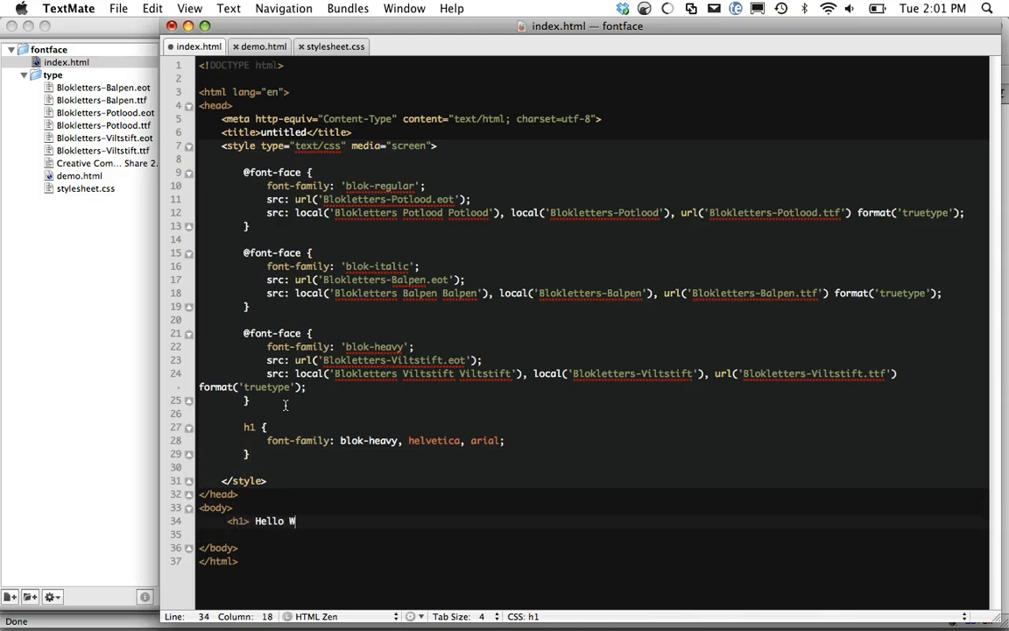
type("orld")
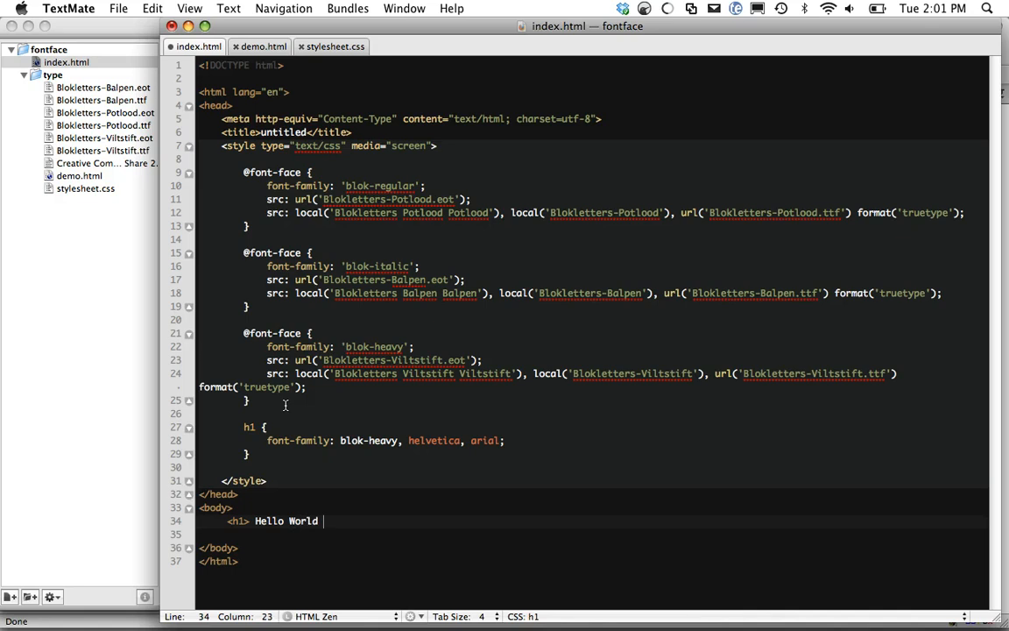
type("</h1>")
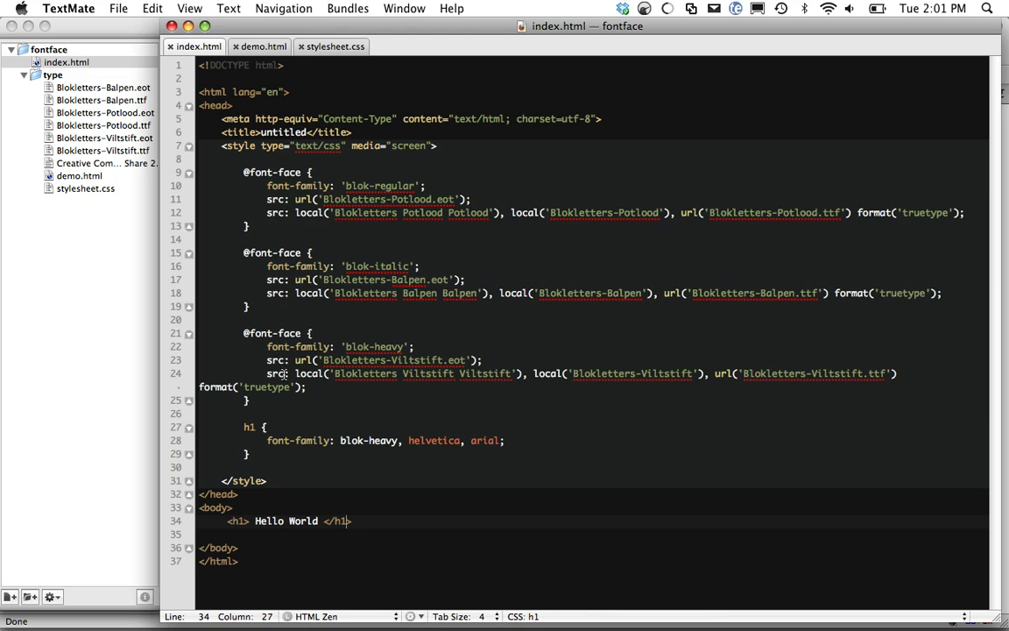
mouse_move(217, 352)
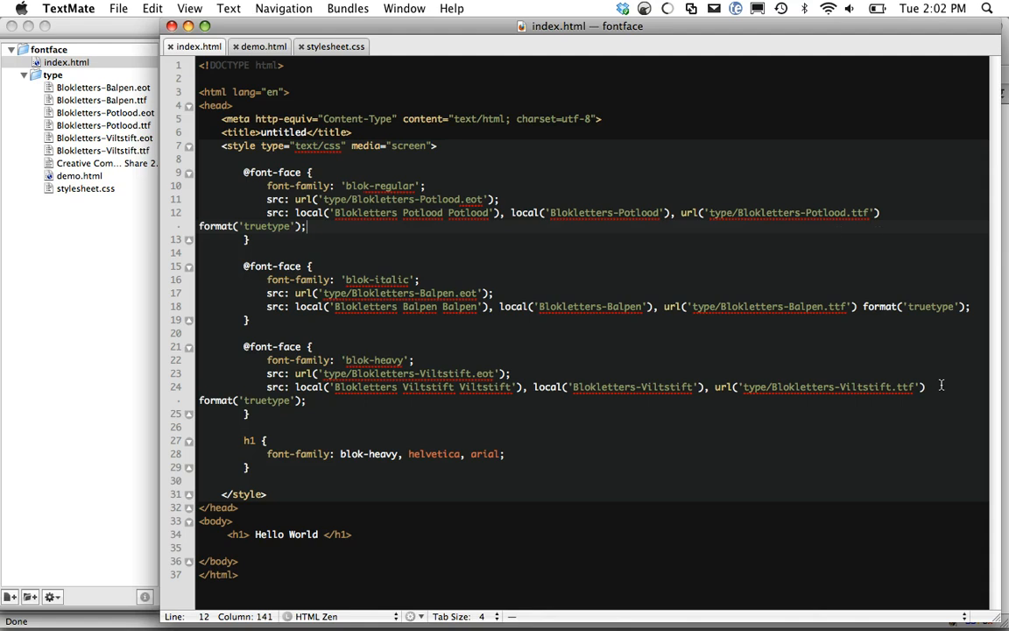
mouse_move(358, 200)
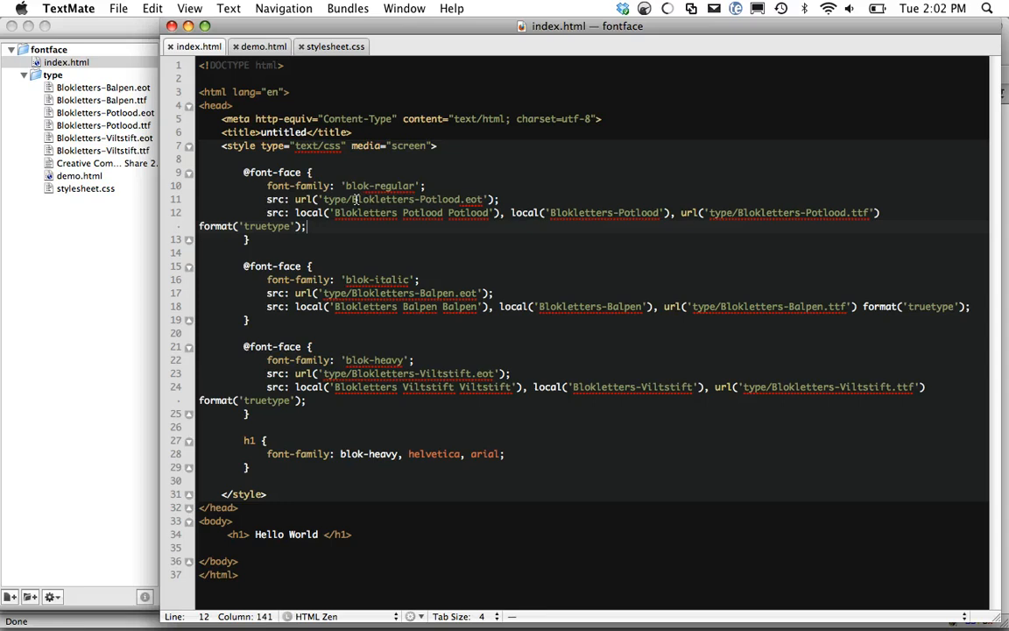
- Prefix each font url() with type/ and review the local() Blokletters-Potlood declarations
left_click(473, 199)
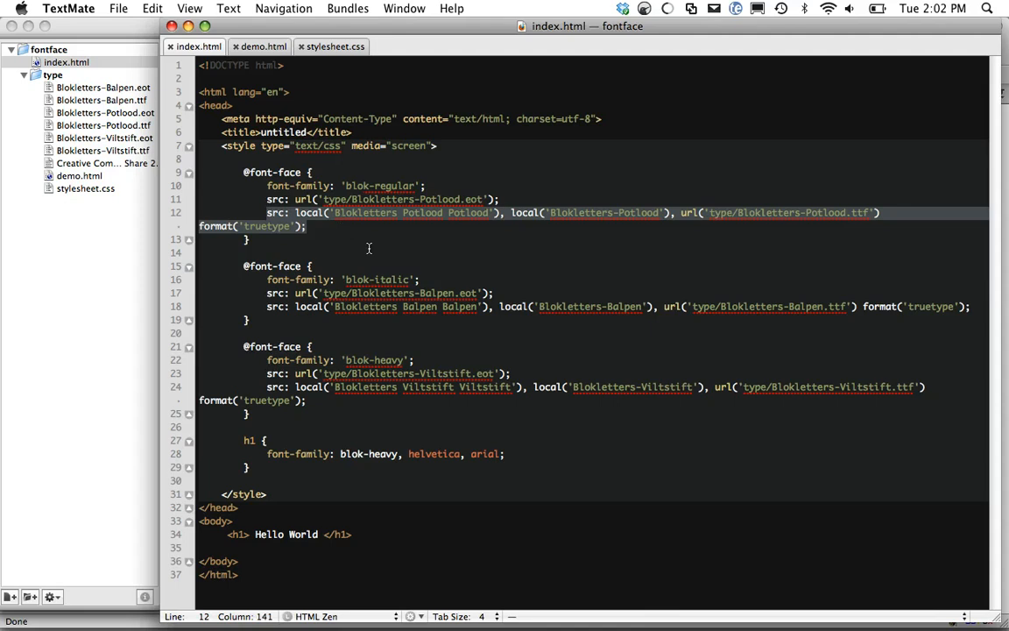
left_click(307, 226)
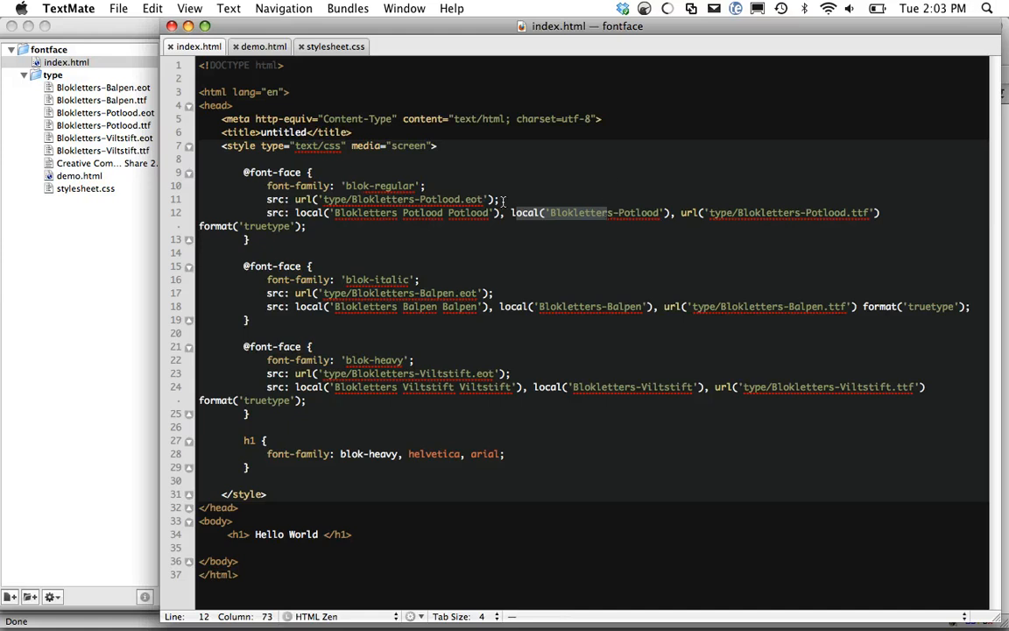
left_click(376, 200)
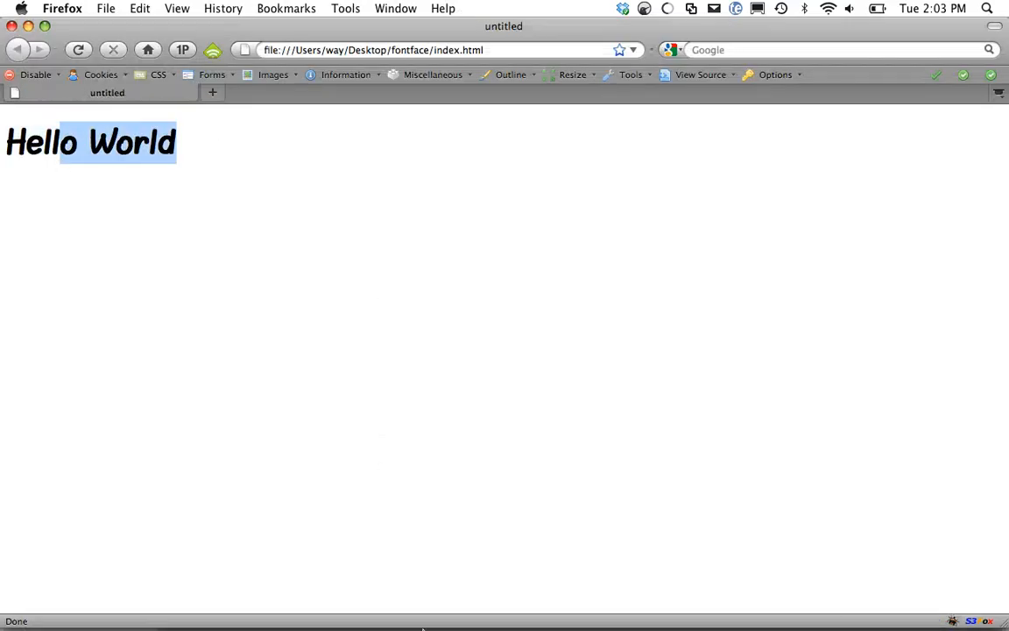
- Reload the fontface index.html in Firefox to confirm Hello World renders in blok-heavy
left_click(375, 49)
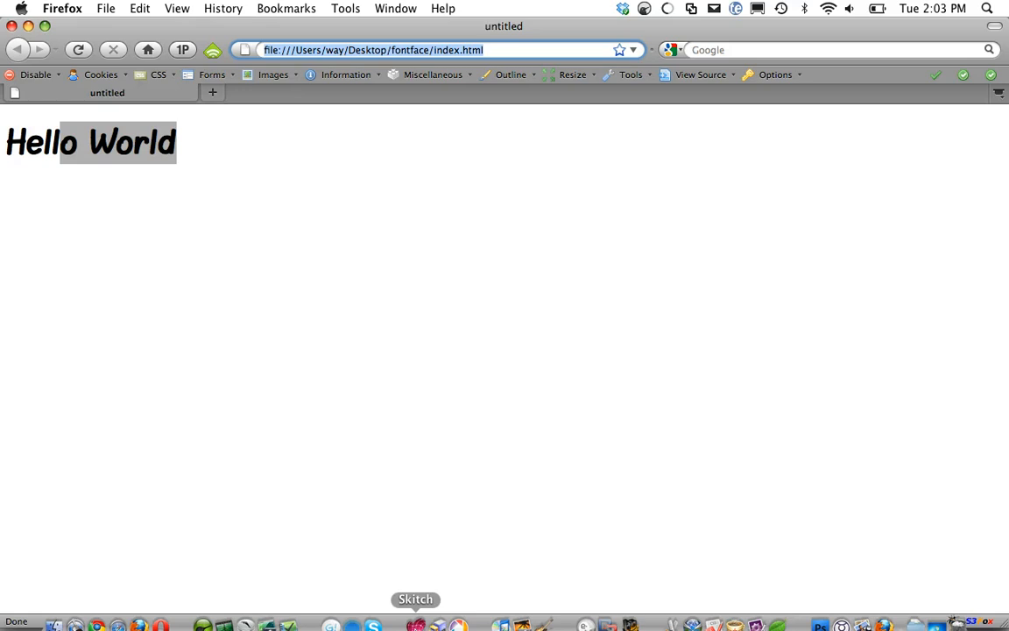
mouse_move(715, 609)
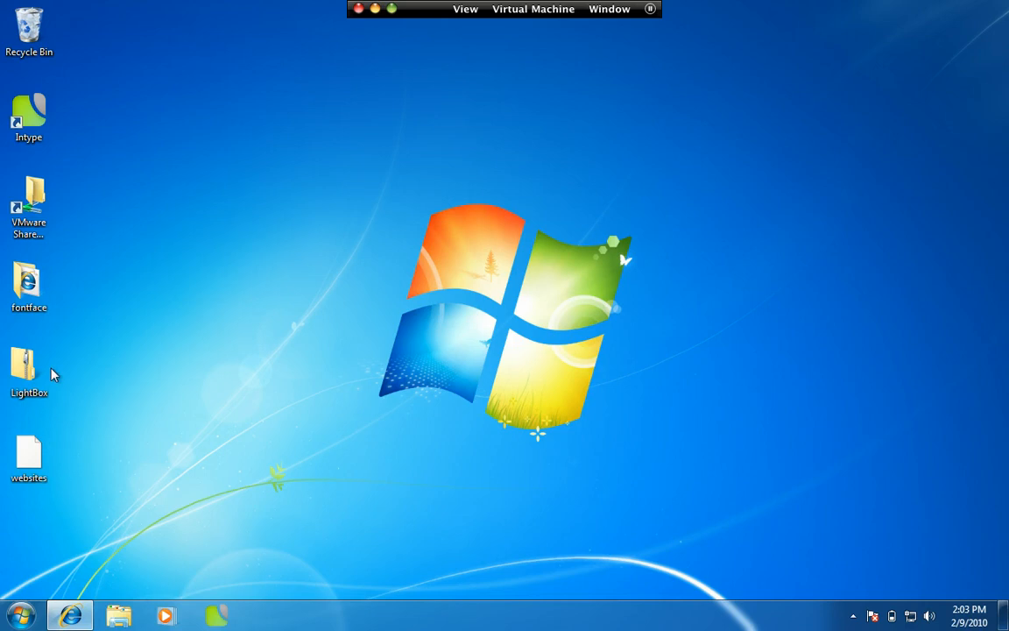
- In the Windows VM, open fontface/index.html in Internet Explorer to show Hello World in Blokletters
double_click(29, 283)
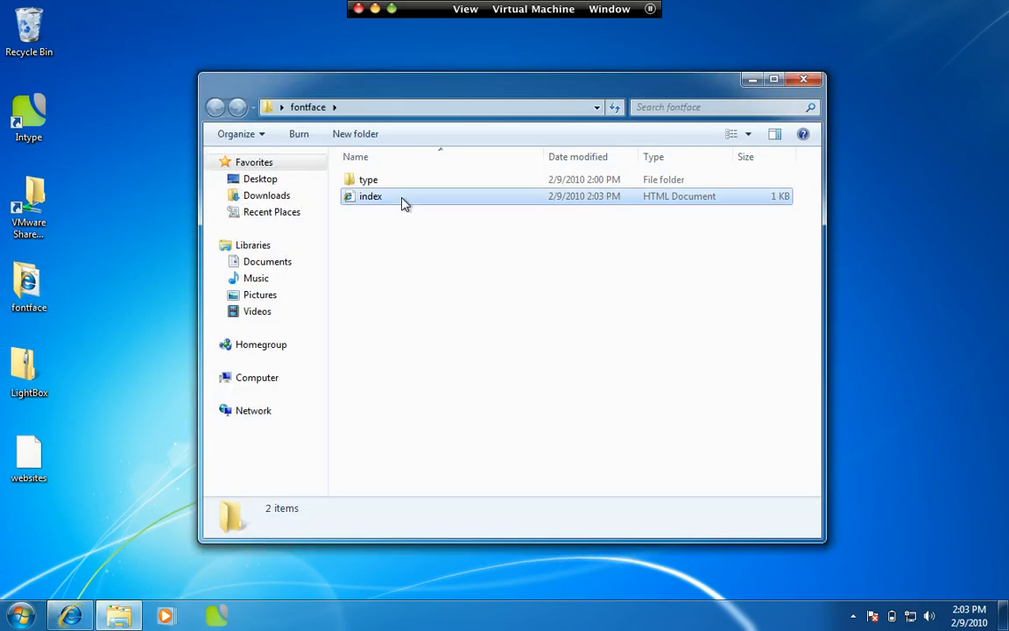
double_click(370, 196)
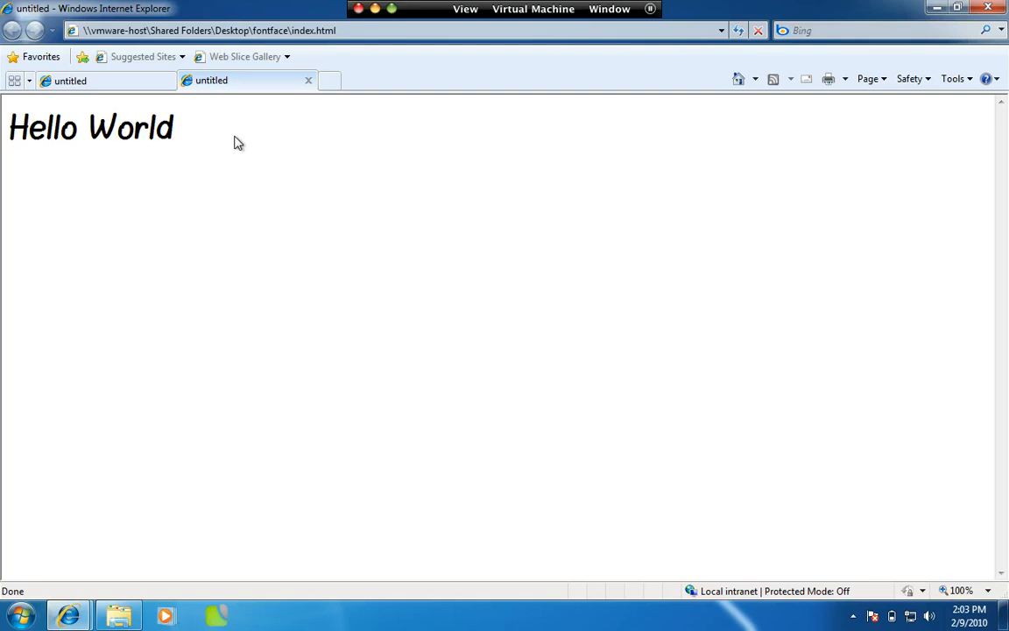